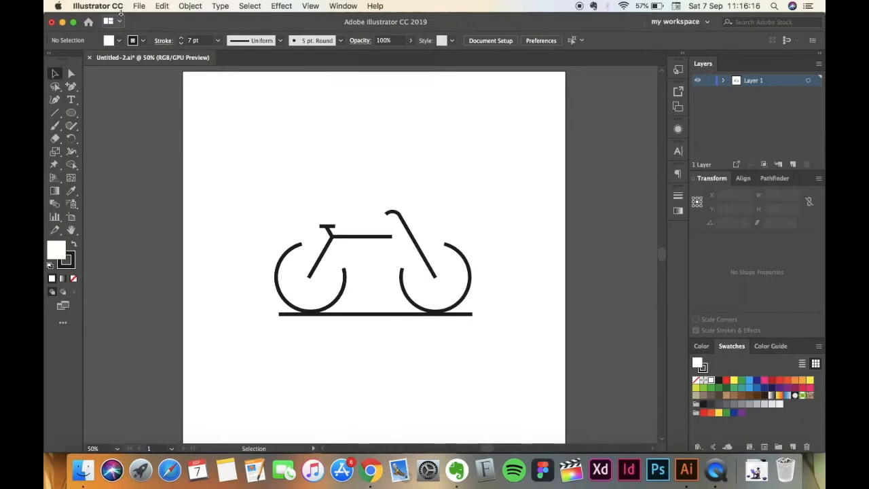
# - Create a new 1080 × 1080 px document named 'cycle icon illustration' via File > New
pyautogui.click(139, 6)
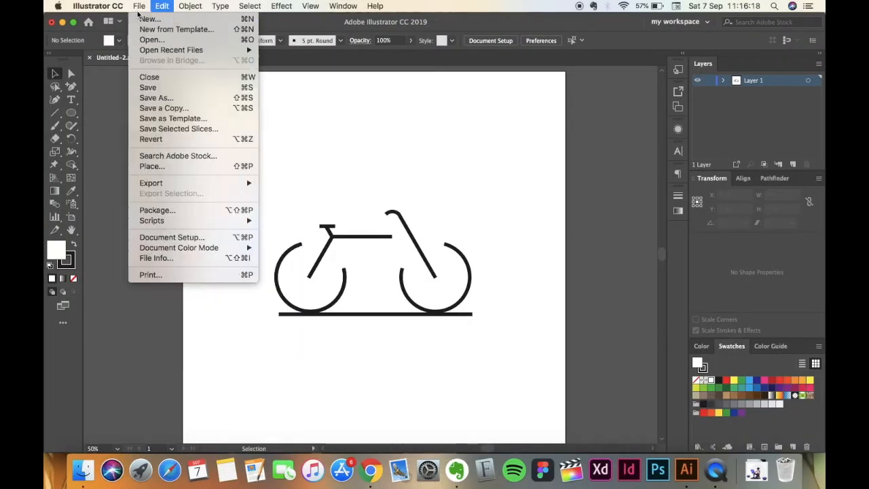
pyautogui.click(148, 19)
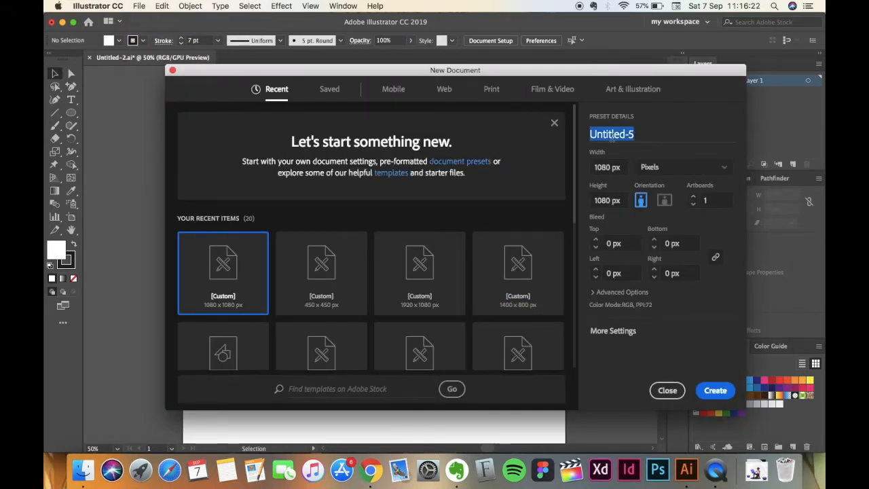
pyautogui.write('cycle')
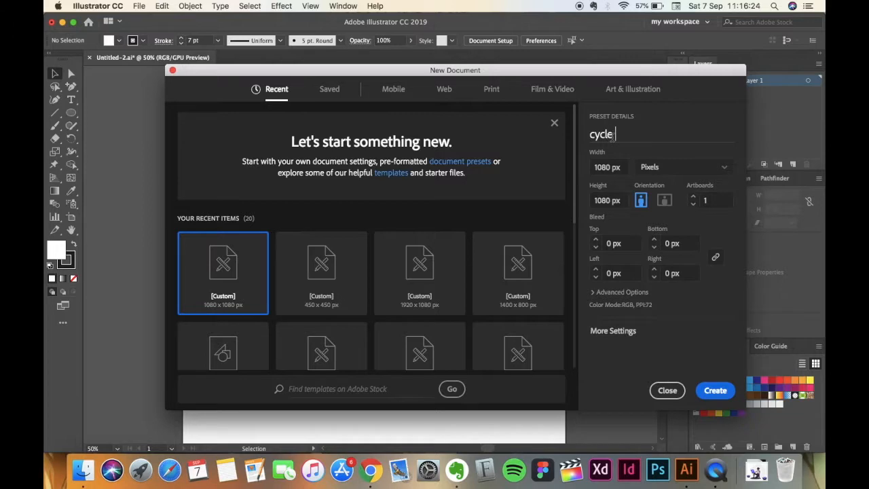
pyautogui.write('icon illustratio')
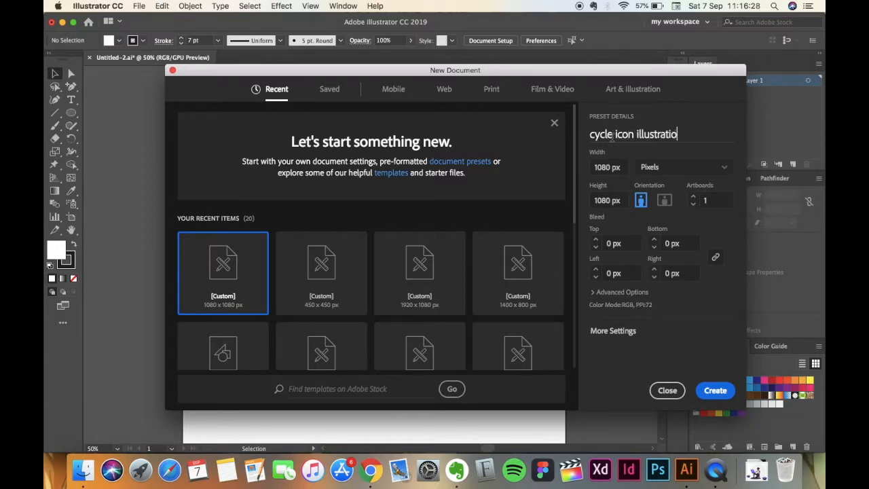
pyautogui.write('n')
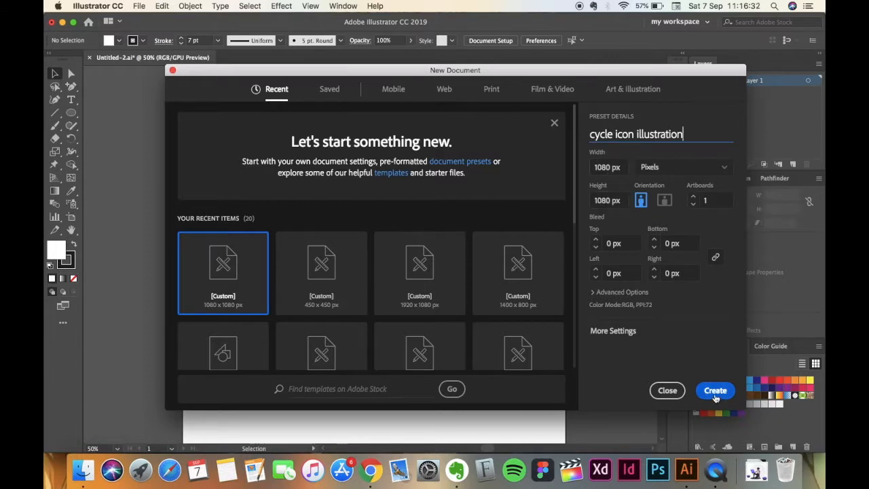
pyautogui.click(714, 391)
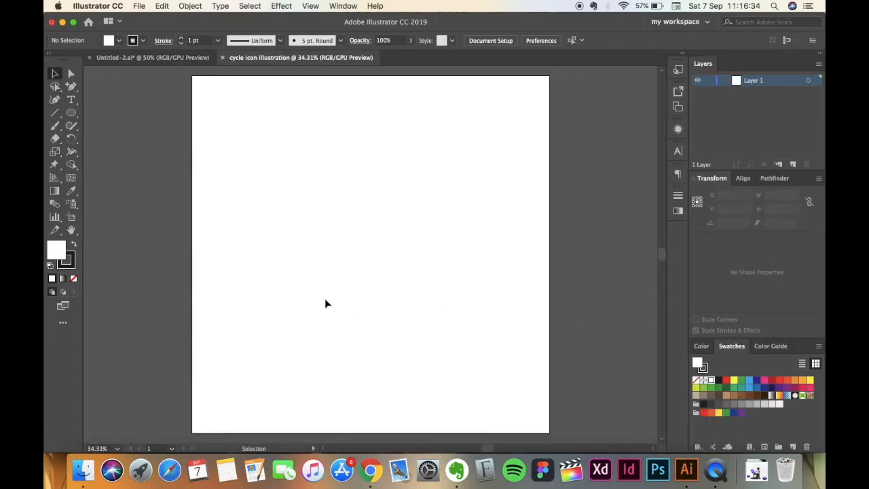
# - Draw an exact 142 × 142 px circle with the Ellipse tool and a thick dark stroke
pyautogui.click(70, 112)
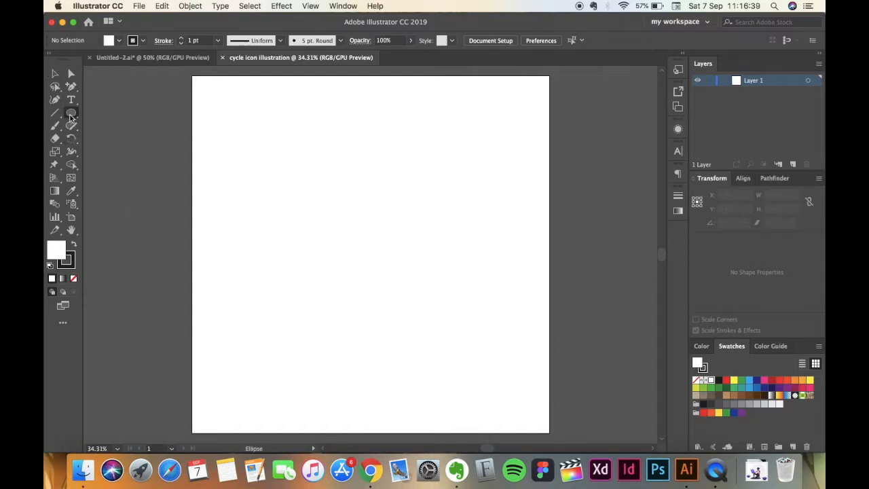
pyautogui.click(71, 113)
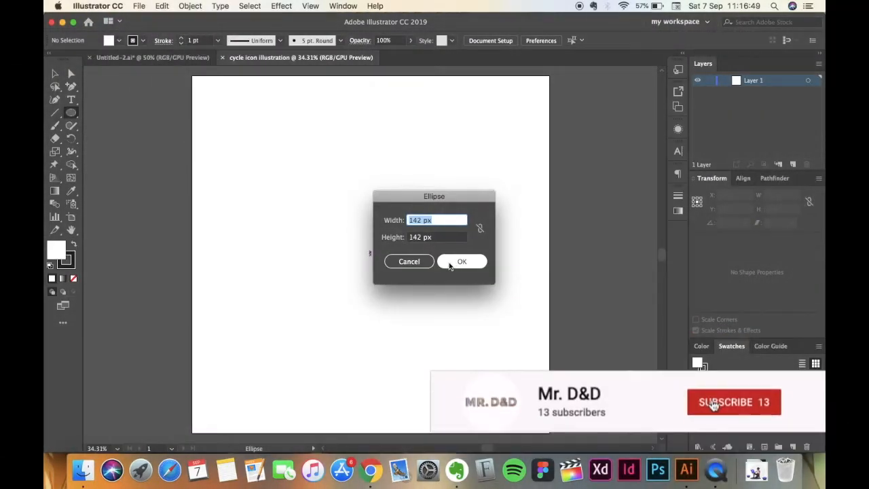
pyautogui.click(462, 260)
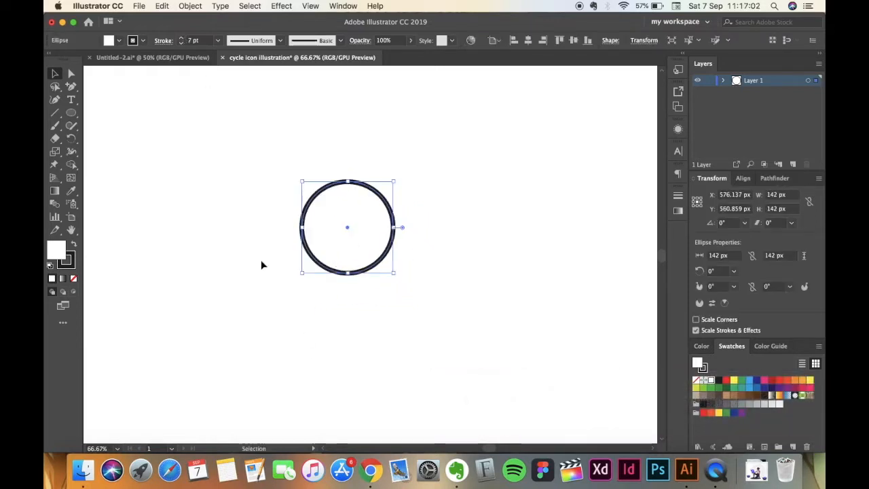
pyautogui.moveTo(185, 190)
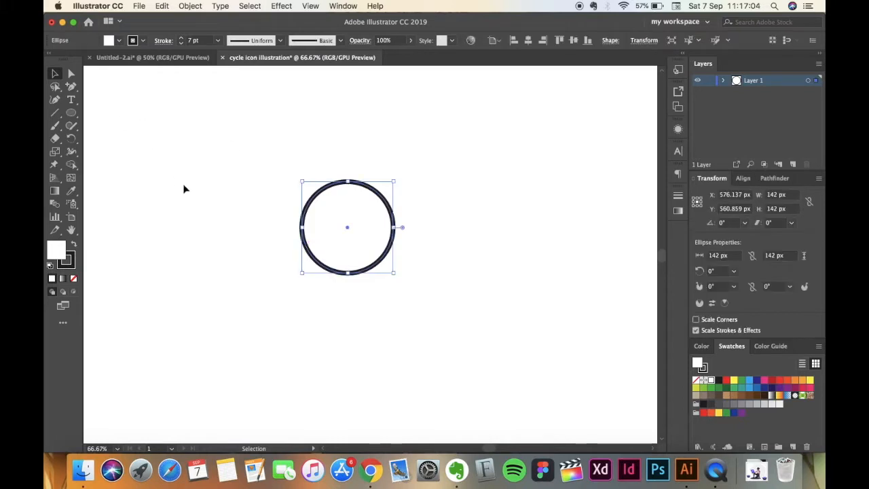
# - Open the circle into an arc with added anchor points and tilt it a few degrees
pyautogui.click(70, 87)
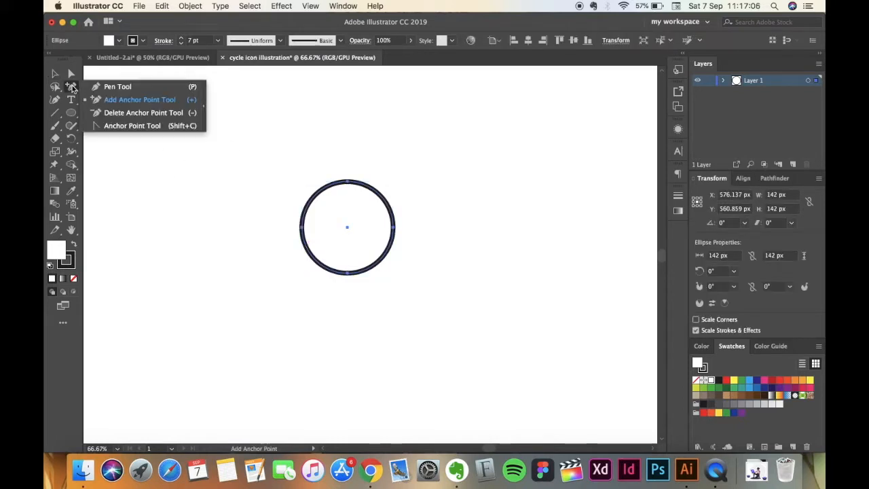
pyautogui.moveTo(155, 103)
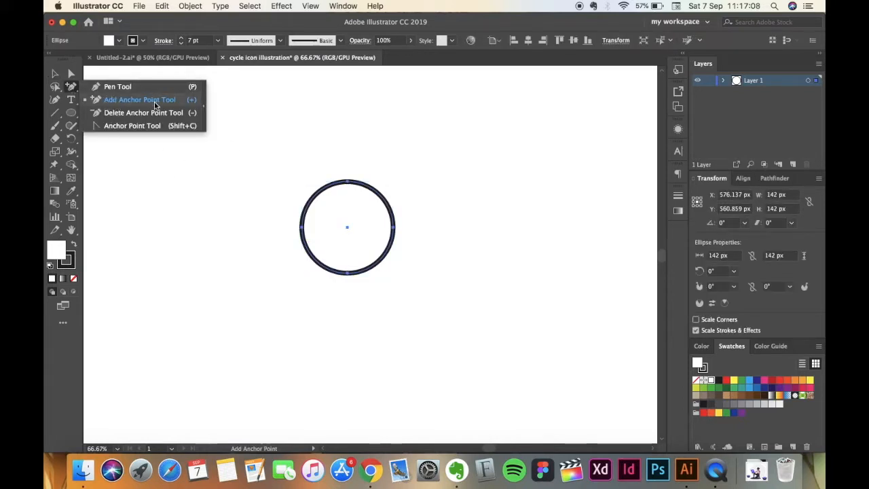
pyautogui.moveTo(242, 139)
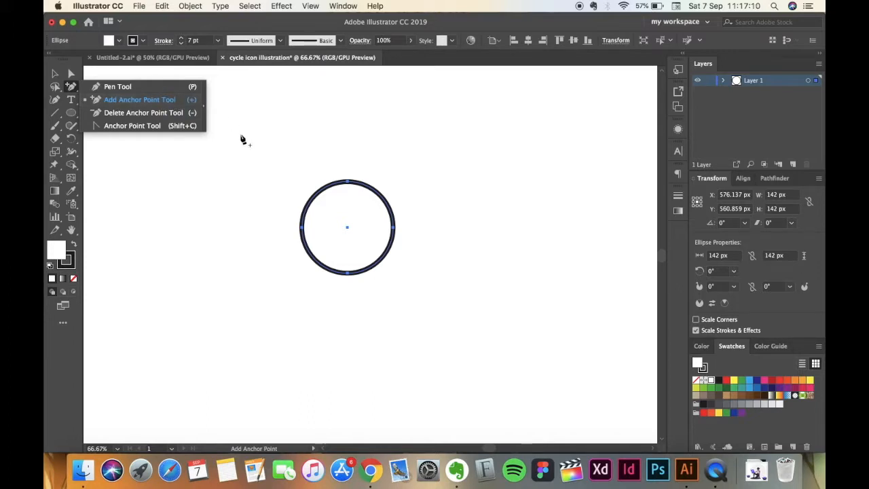
pyautogui.moveTo(380, 199)
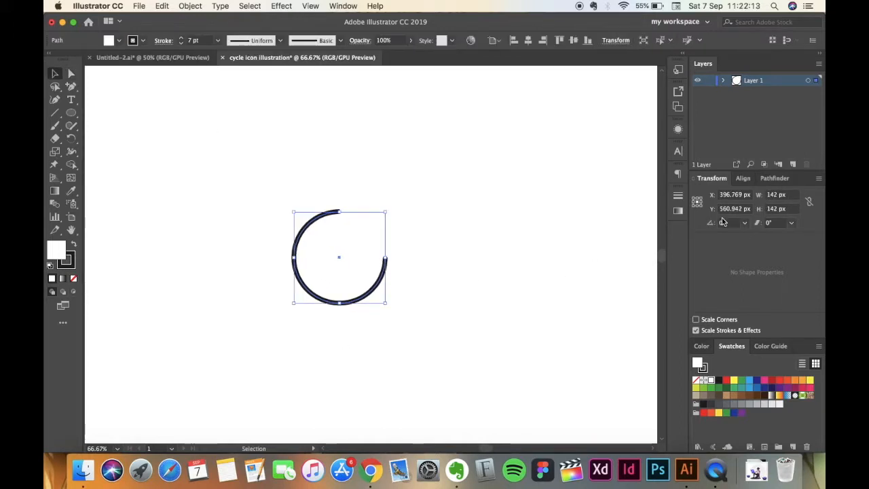
pyautogui.click(728, 223)
pyautogui.write('15')
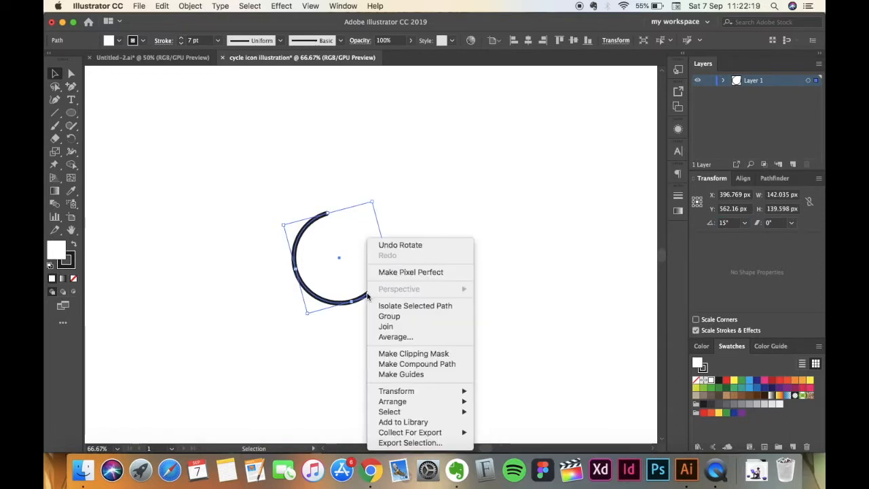
pyautogui.moveTo(397, 391)
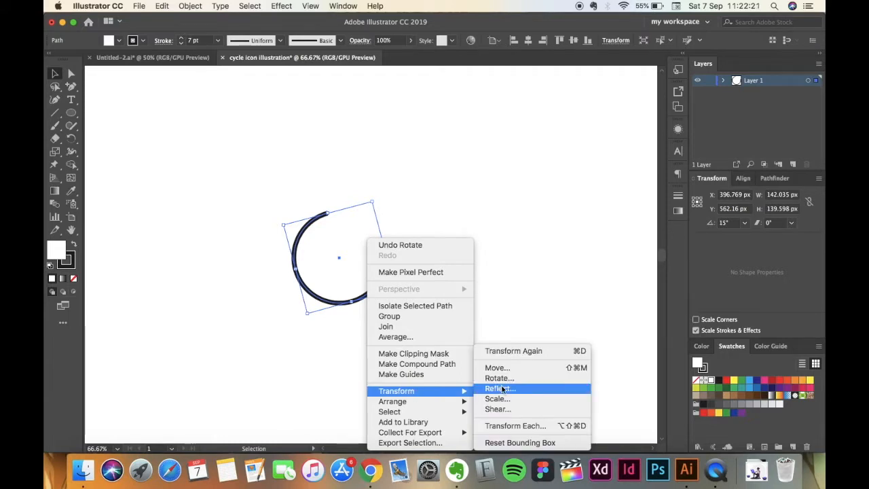
# - Reflect the arc vertically as a copy and Shift-drag it to the right as the second wheel
pyautogui.click(500, 388)
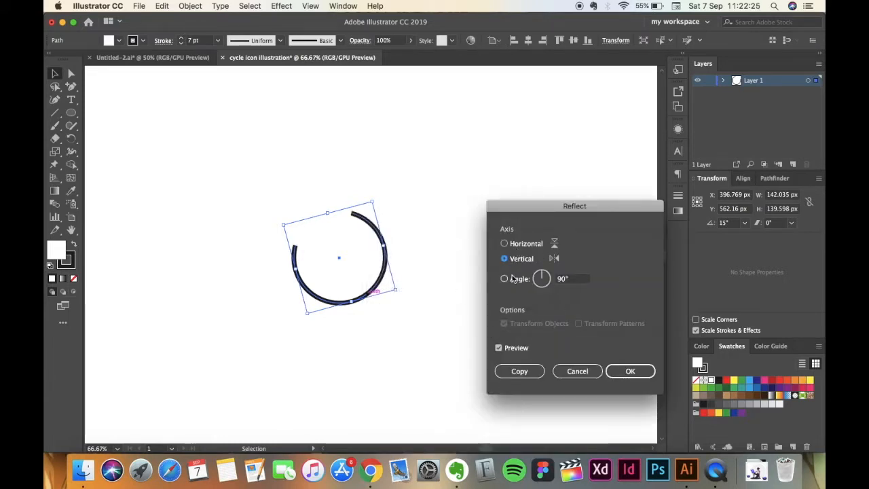
pyautogui.click(506, 258)
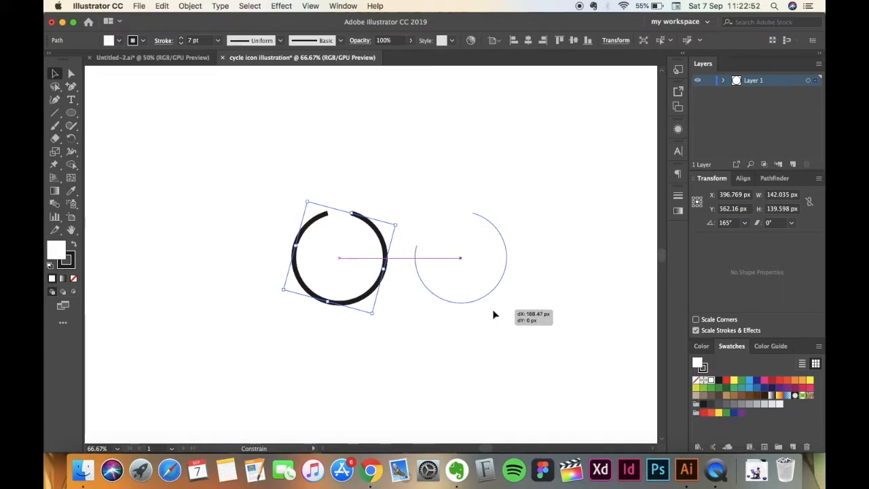
pyautogui.moveTo(460, 258); pyautogui.dragTo(485, 258)
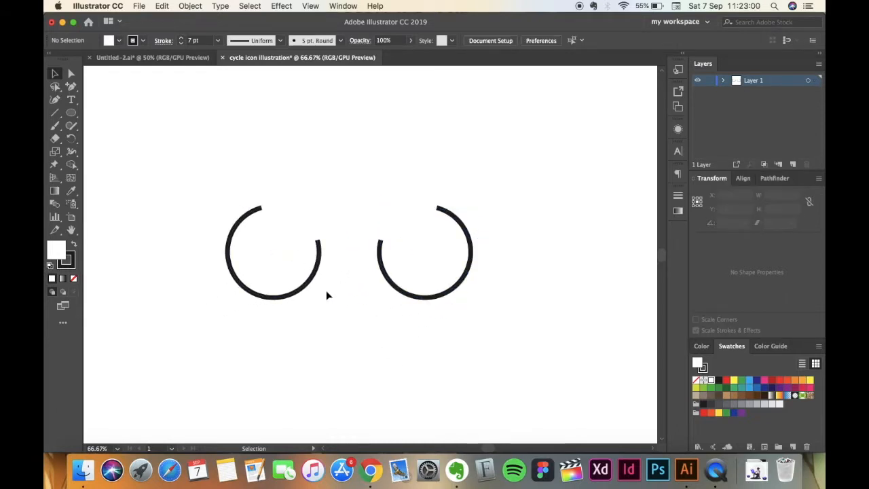
pyautogui.moveTo(217, 201)
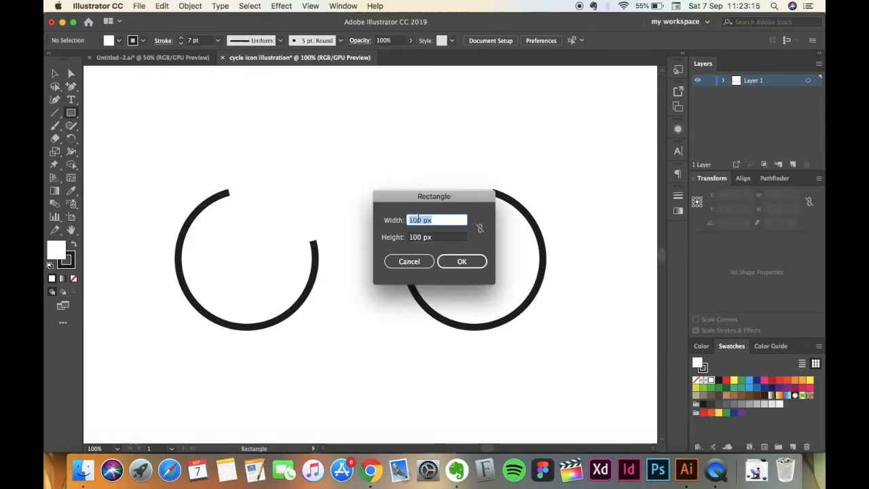
# - Draw a grey-filled rectangle about 116 × 100 px and position it between the two arcs
pyautogui.write('15')
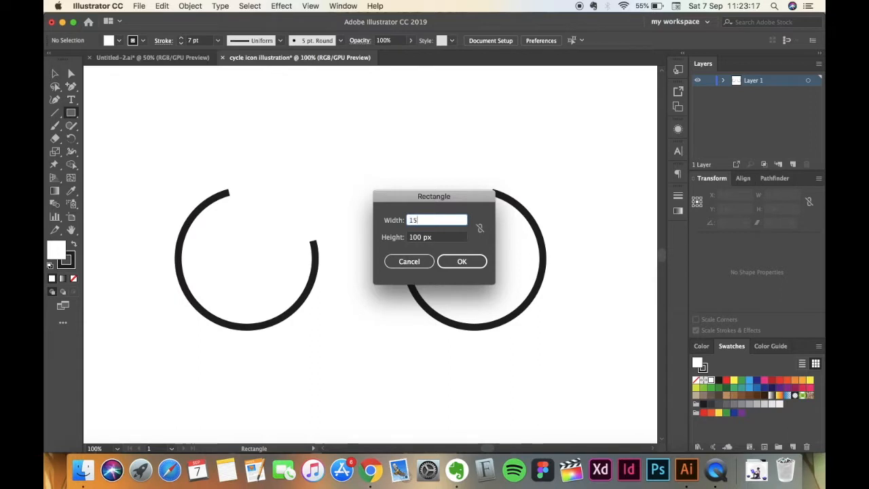
pyautogui.write('11')
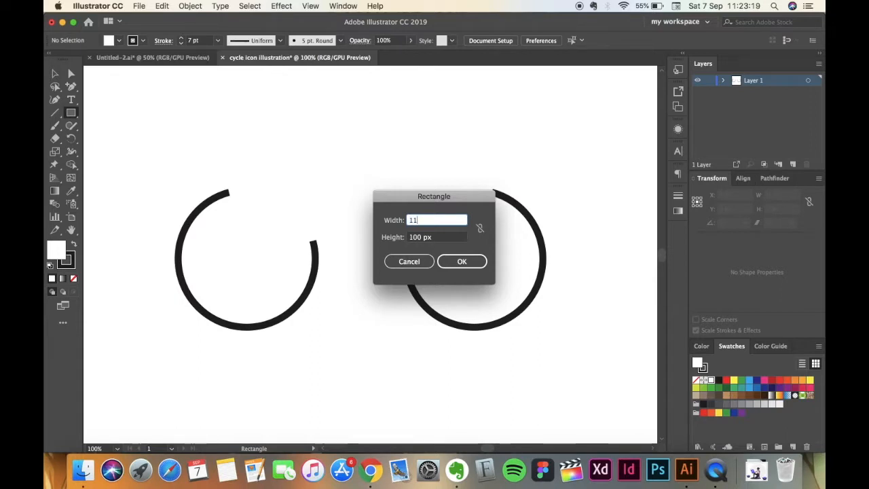
pyautogui.click(462, 261)
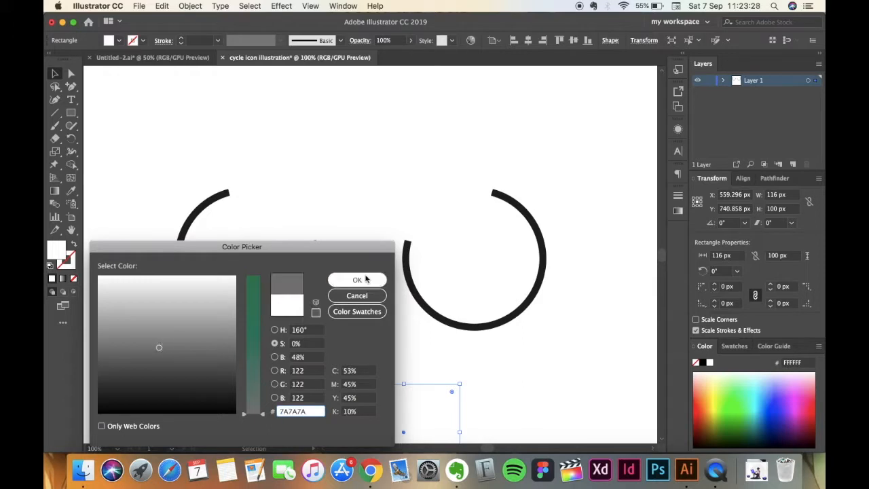
pyautogui.click(356, 280)
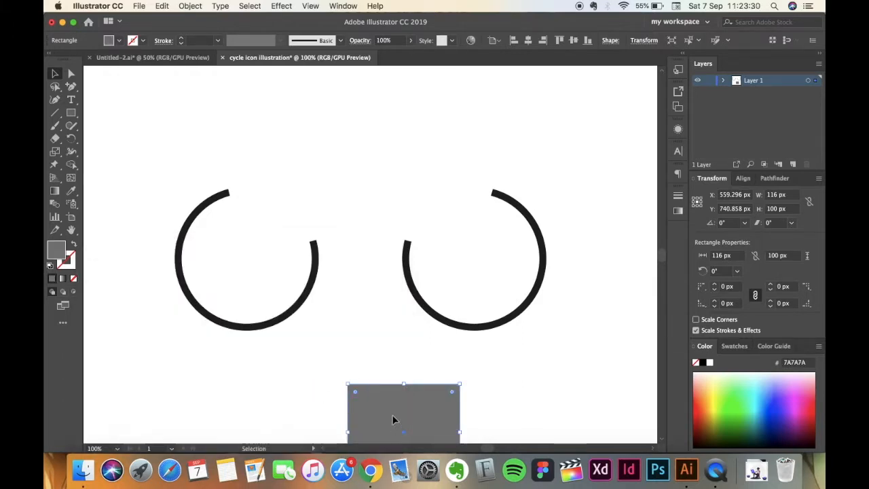
pyautogui.moveTo(405, 410); pyautogui.dragTo(361, 247)
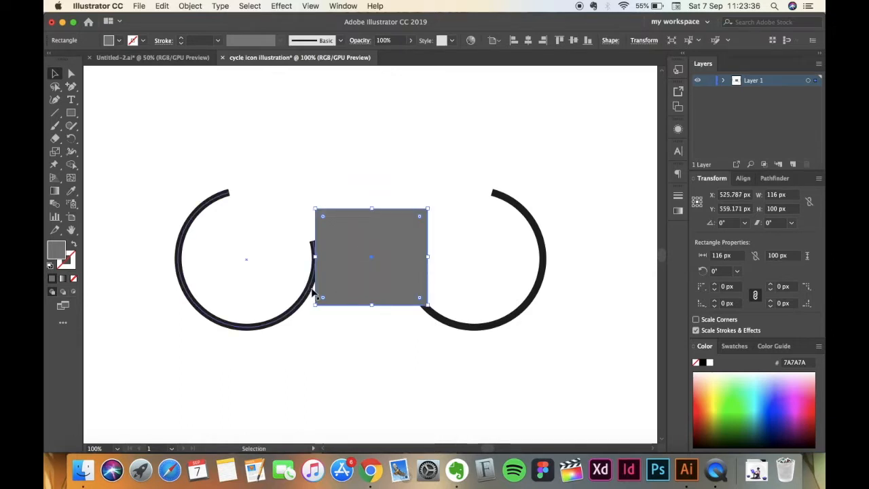
# - Check the snapping options in the View menu before cutting the wheel openings
pyautogui.click(309, 6)
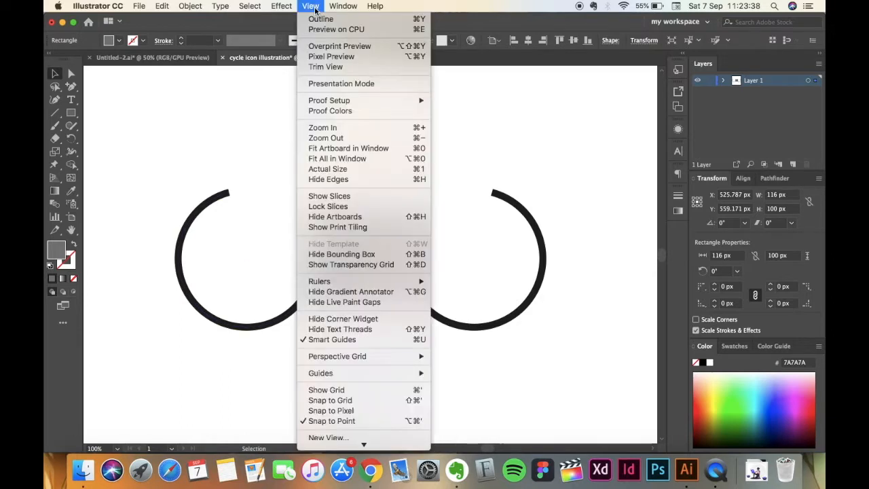
pyautogui.moveTo(332, 410)
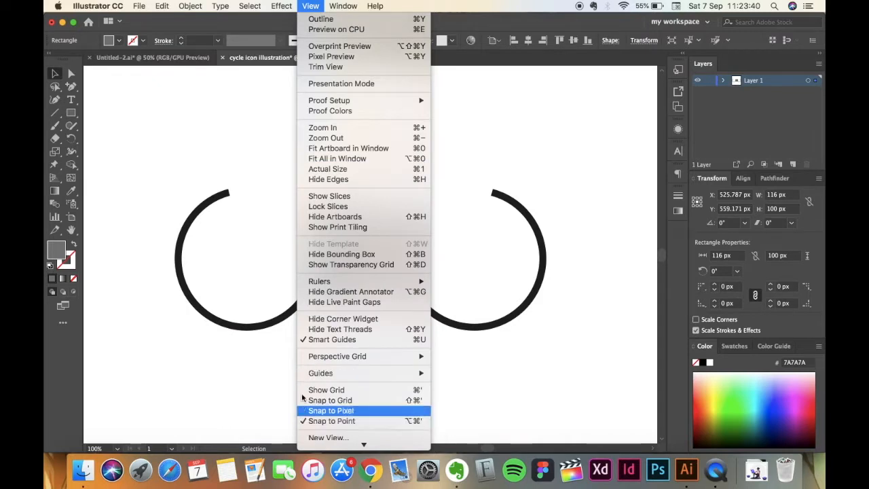
pyautogui.moveTo(247, 394)
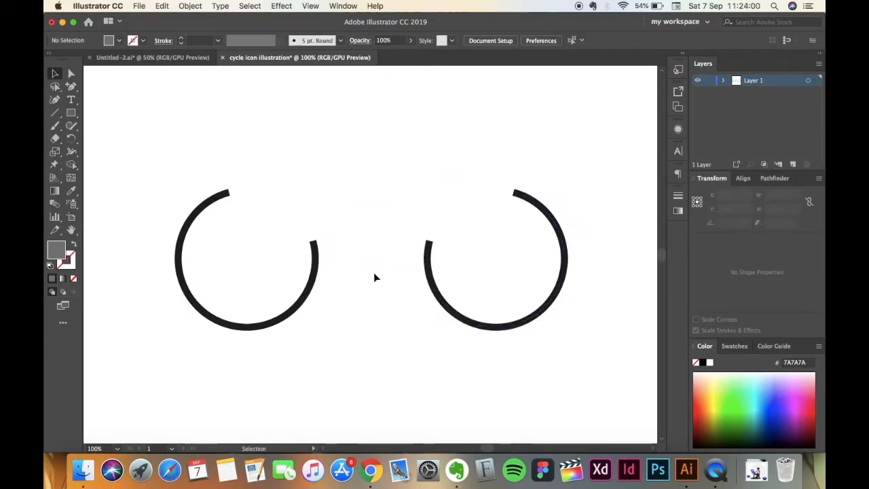
pyautogui.moveTo(377, 314)
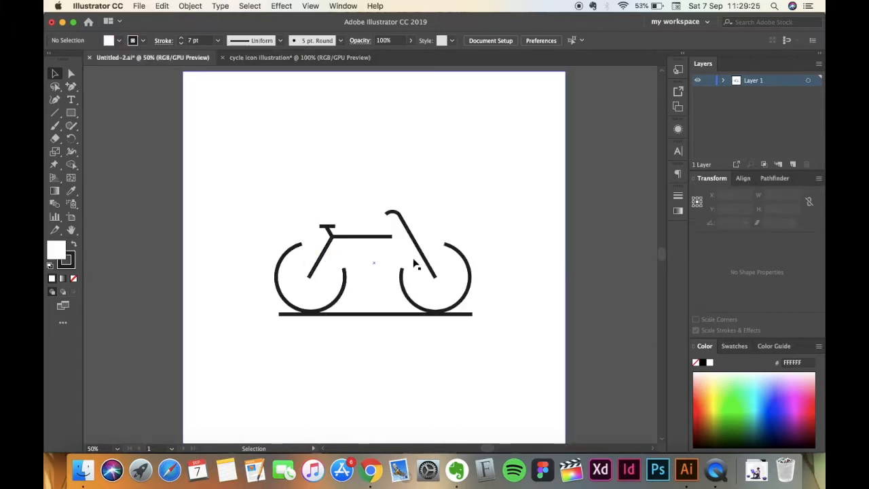
# - Draw an 85 px line segment at 60° over the left wheel as the first frame bar
pyautogui.click(282, 57)
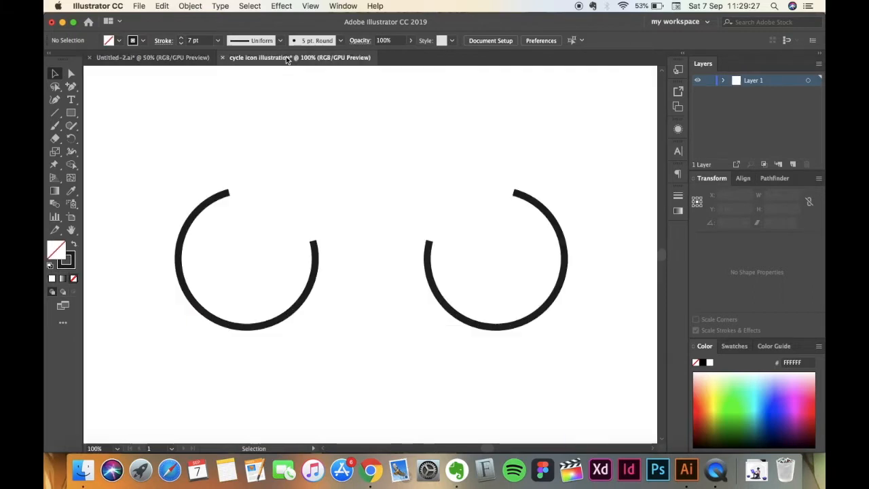
pyautogui.moveTo(56, 114)
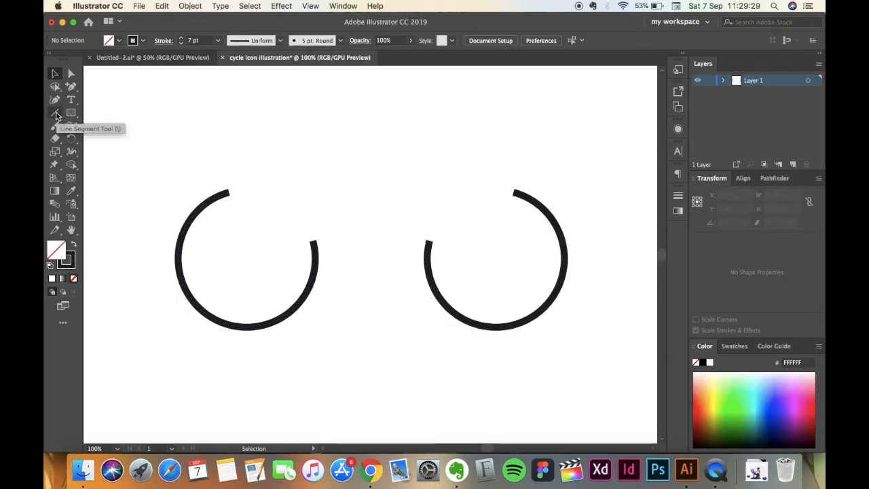
pyautogui.click(56, 114)
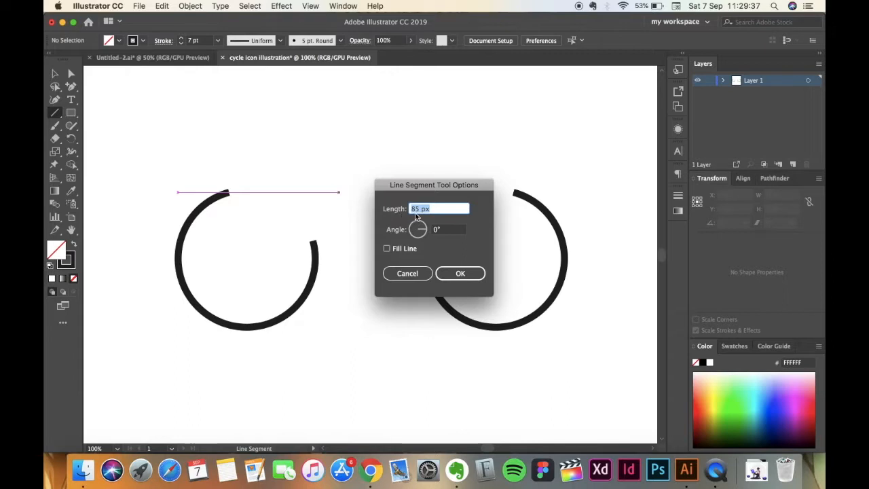
pyautogui.moveTo(451, 240)
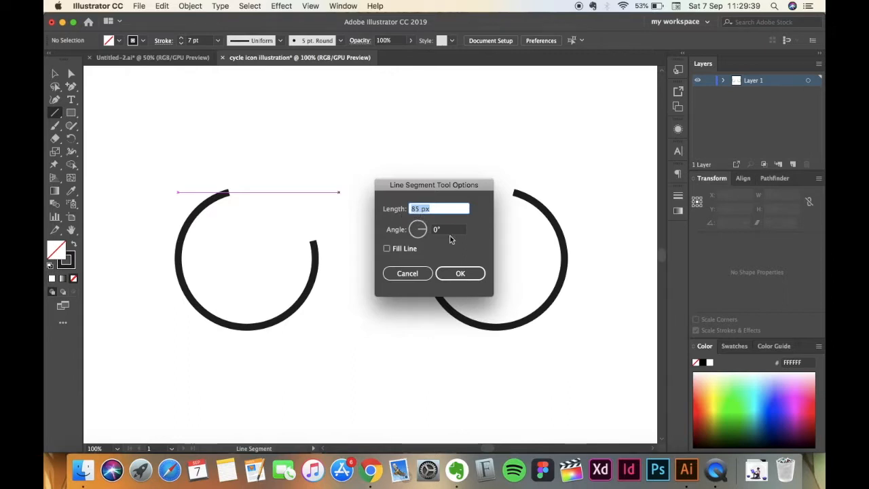
pyautogui.click(448, 229)
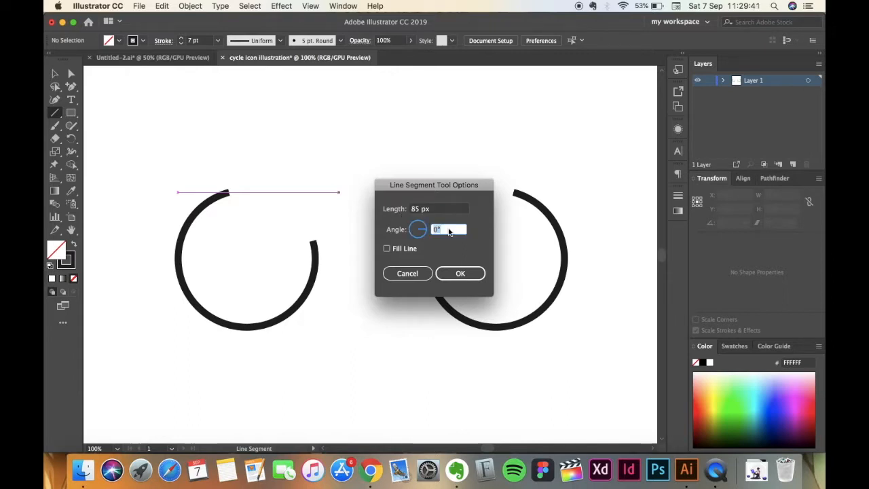
pyautogui.write('60')
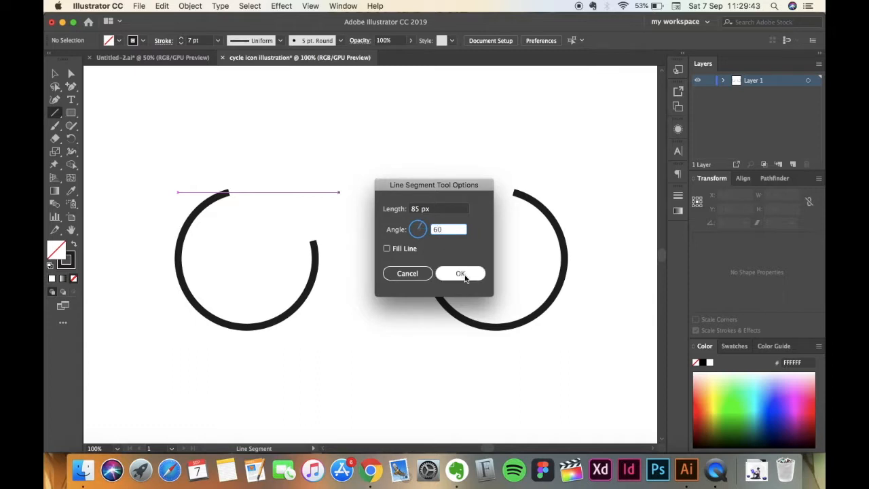
pyautogui.click(460, 274)
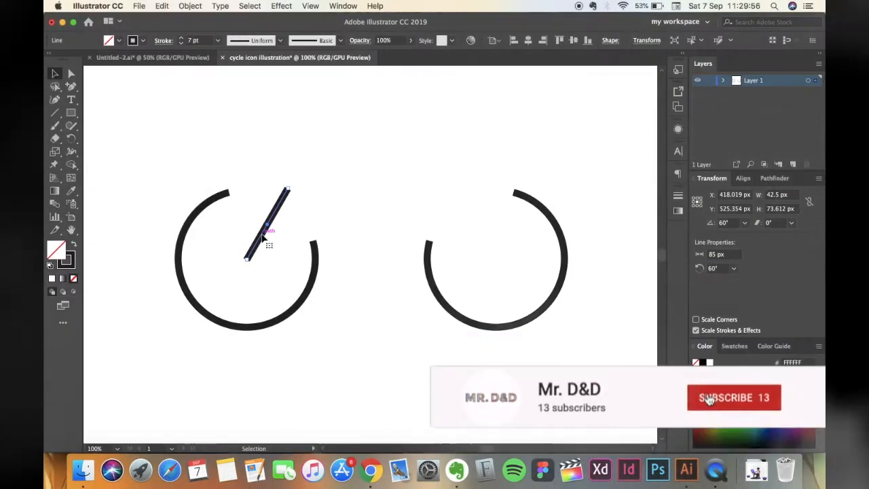
# - Reflect the angled bar vertically as a copy and move it into the right wheel
pyautogui.rightClick(265, 242)
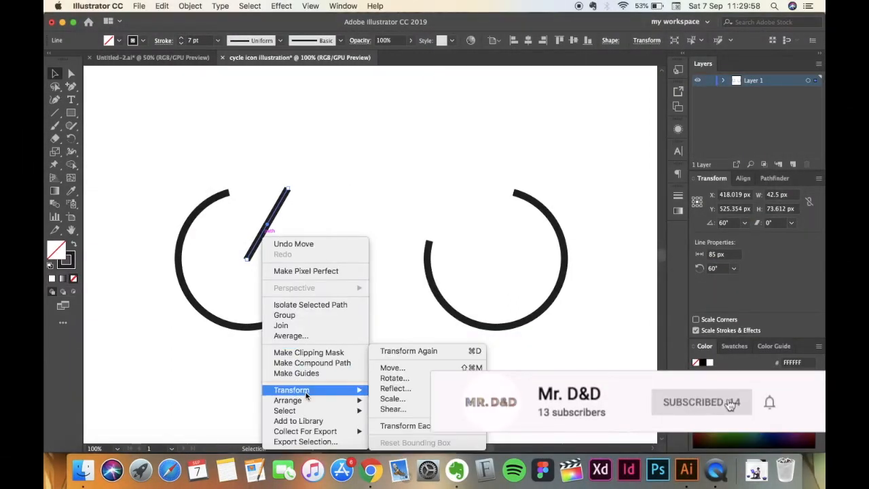
pyautogui.click(394, 389)
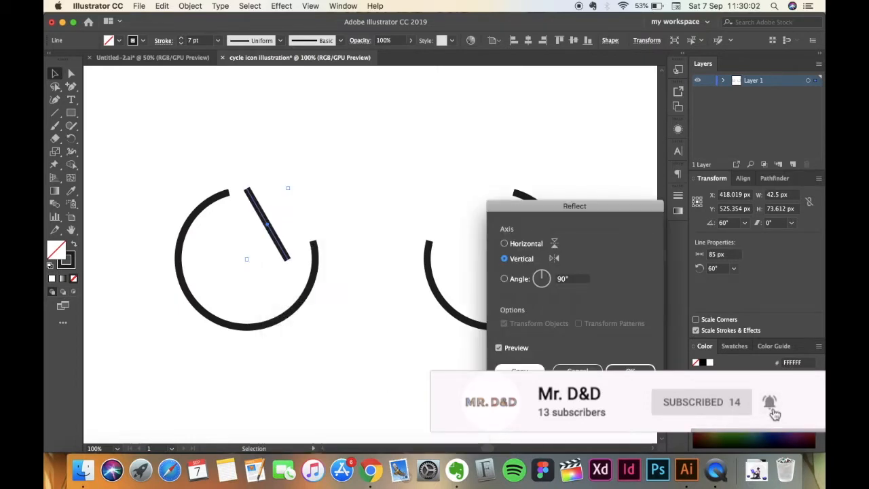
pyautogui.click(630, 371)
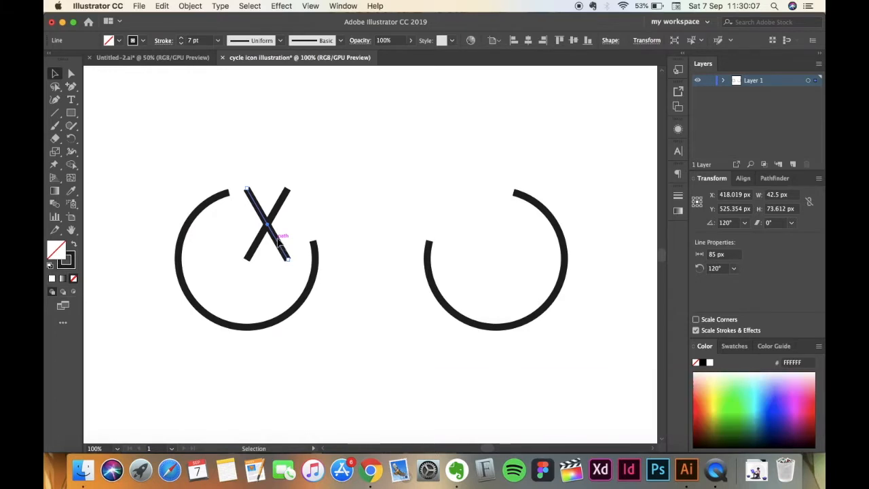
pyautogui.moveTo(266, 234); pyautogui.dragTo(292, 244)
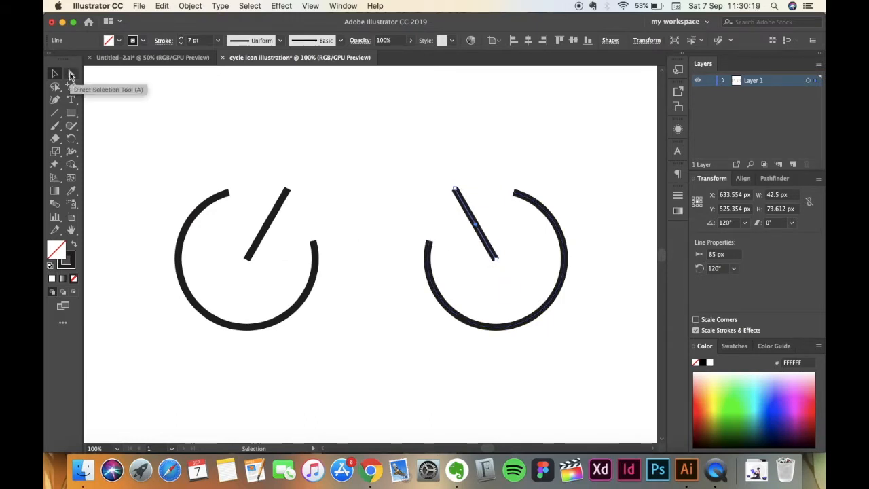
# - Drag the right bar's top anchor point outward with the Direct Selection tool
pyautogui.click(71, 74)
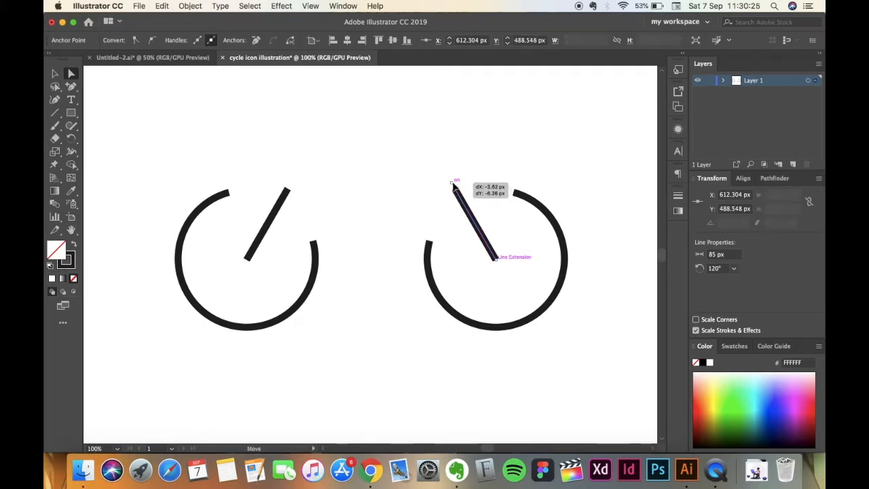
pyautogui.moveTo(455, 188); pyautogui.dragTo(446, 175)
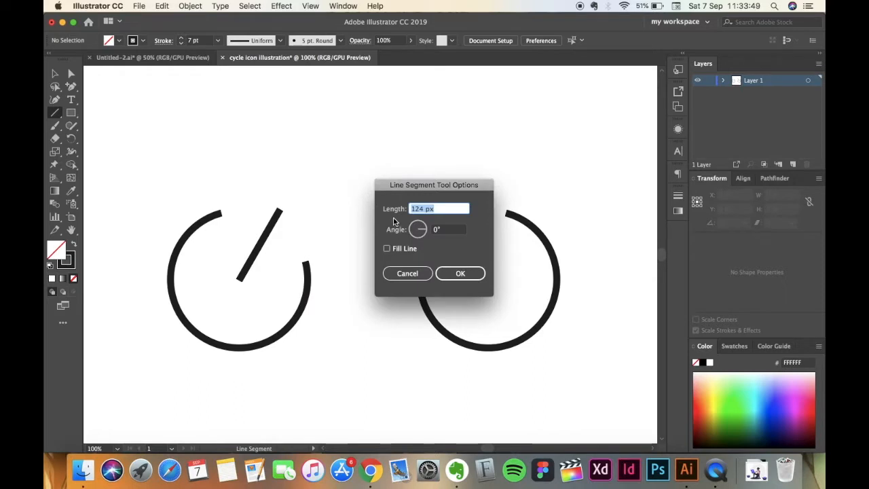
pyautogui.moveTo(424, 220)
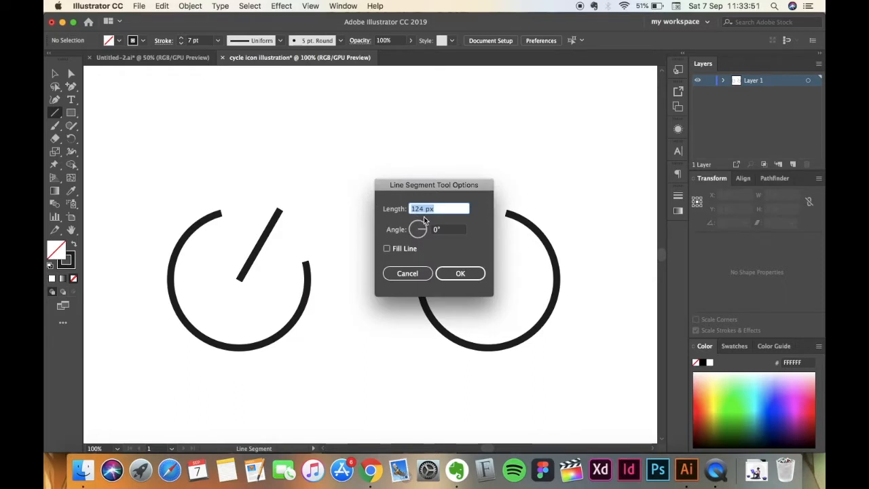
pyautogui.moveTo(448, 278)
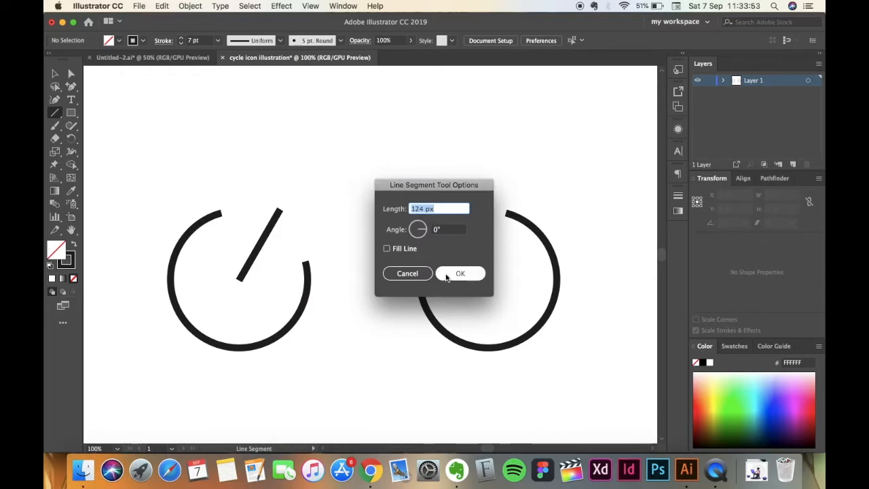
# - Create a 124 px 0° top bar and align it with the left frame bar via the Align panel
pyautogui.click(459, 273)
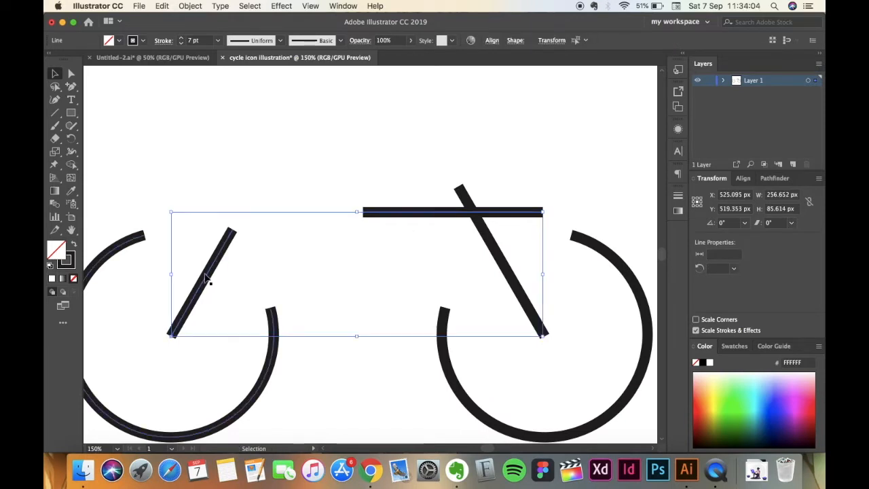
pyautogui.moveTo(212, 277)
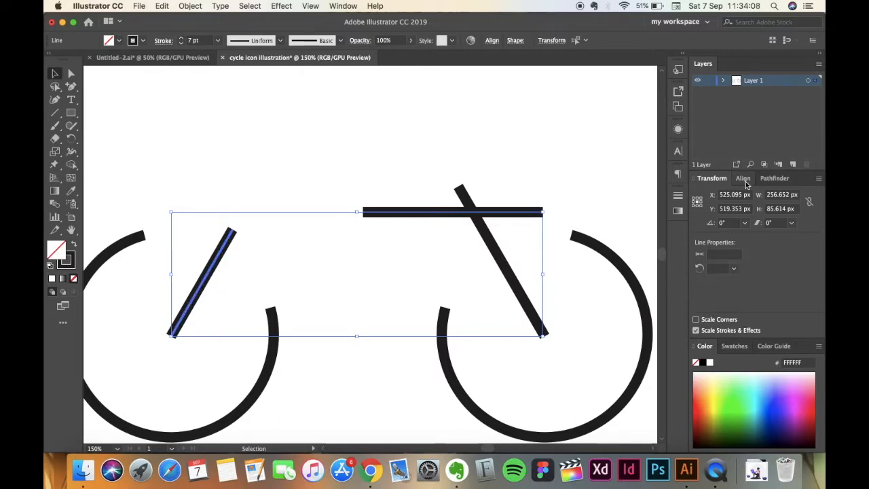
pyautogui.click(742, 178)
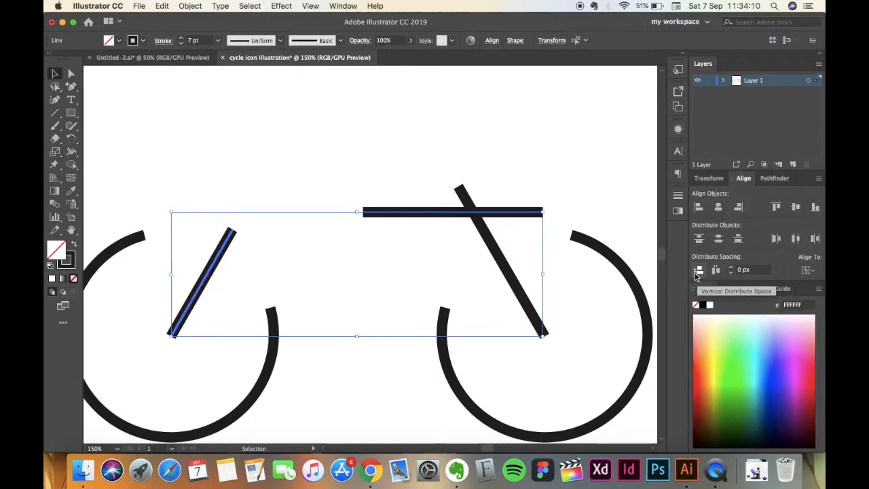
pyautogui.click(716, 269)
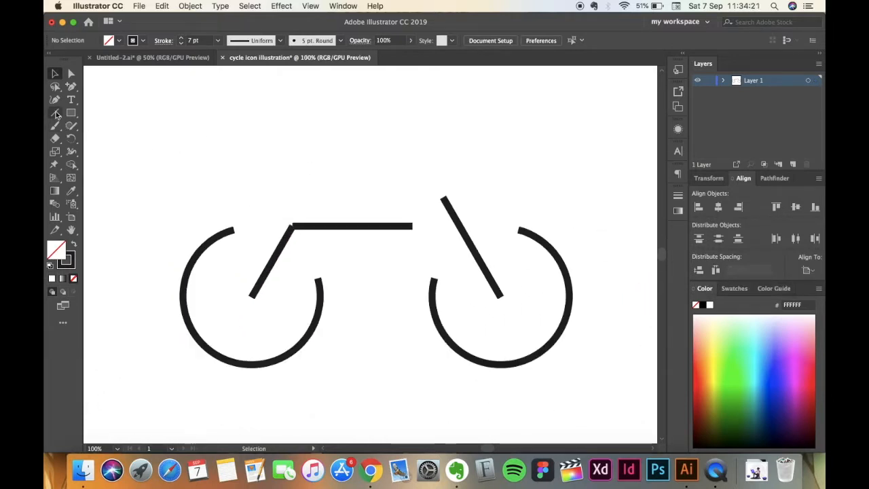
pyautogui.moveTo(57, 114)
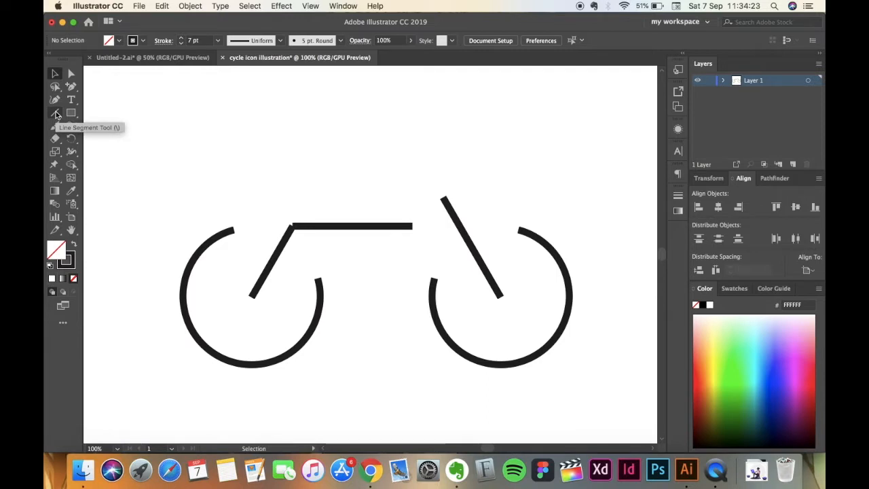
# - Create a 25 px line at 120° and move it onto the rear top-bar junction as the seat post
pyautogui.click(54, 113)
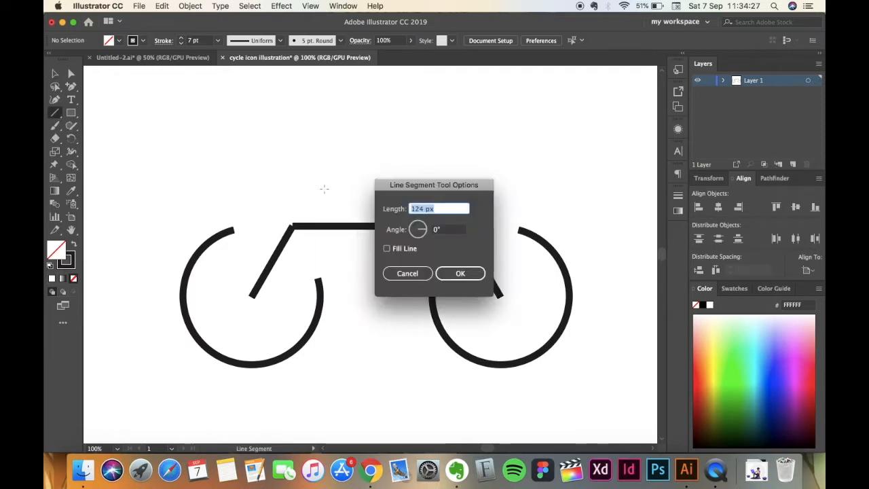
pyautogui.write('25')
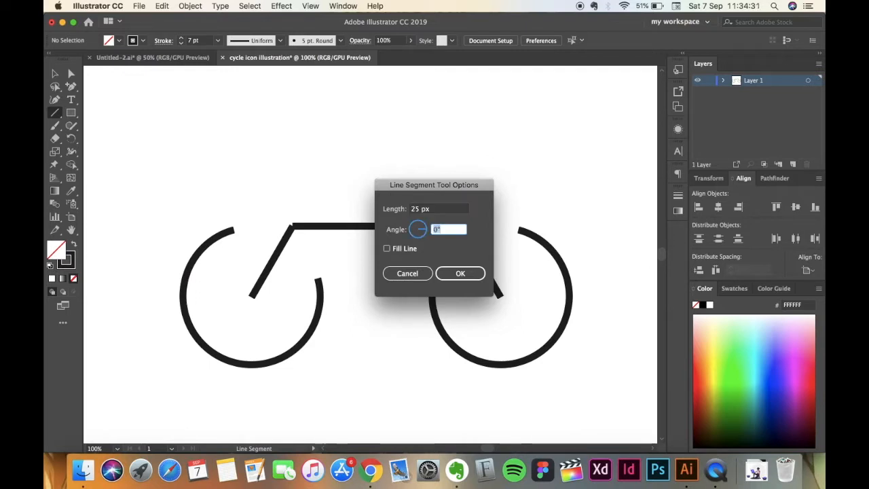
pyautogui.write('120')
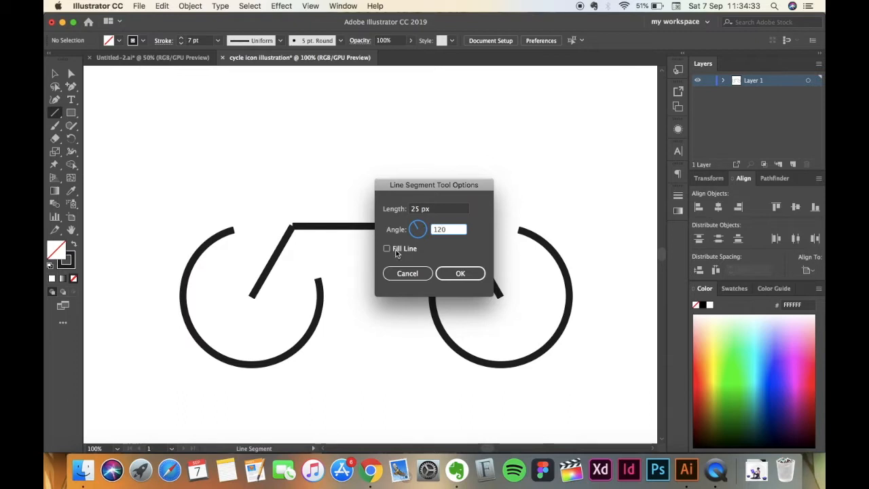
pyautogui.click(461, 273)
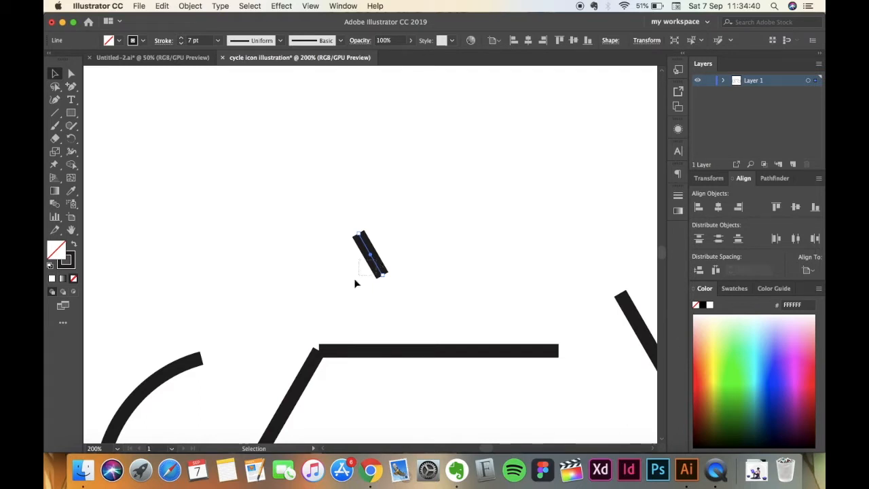
pyautogui.moveTo(369, 256); pyautogui.dragTo(332, 305)
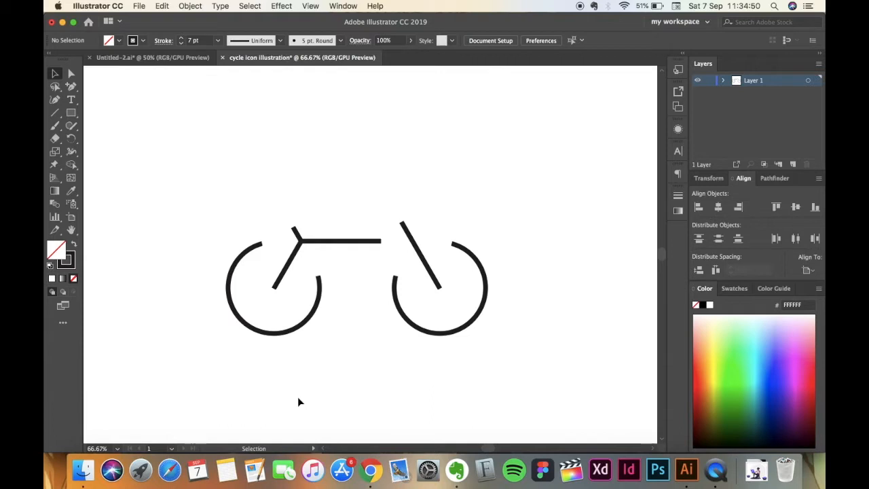
pyautogui.moveTo(54, 125)
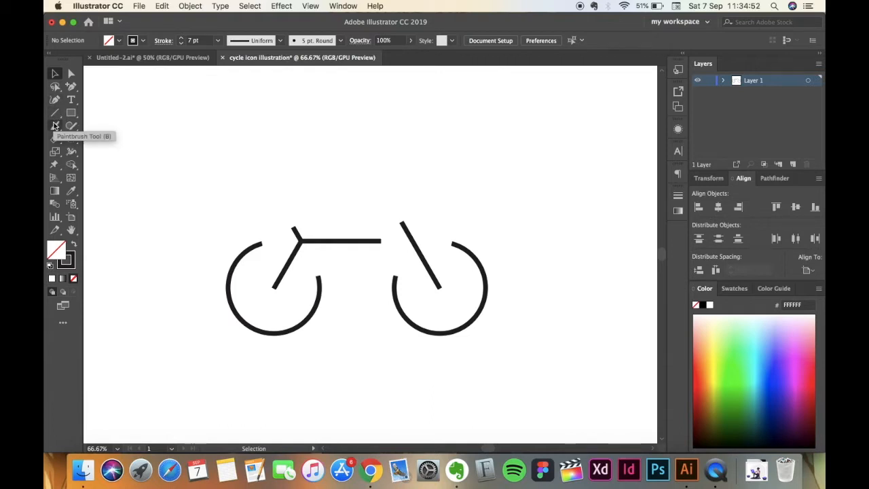
# - Create a 34 px horizontal line and place it atop the seat post as the saddle
pyautogui.click(54, 113)
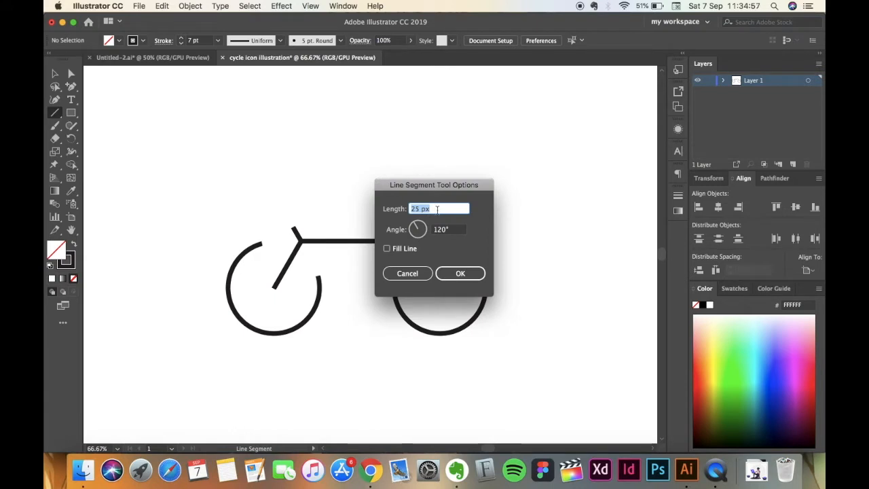
pyautogui.write('34')
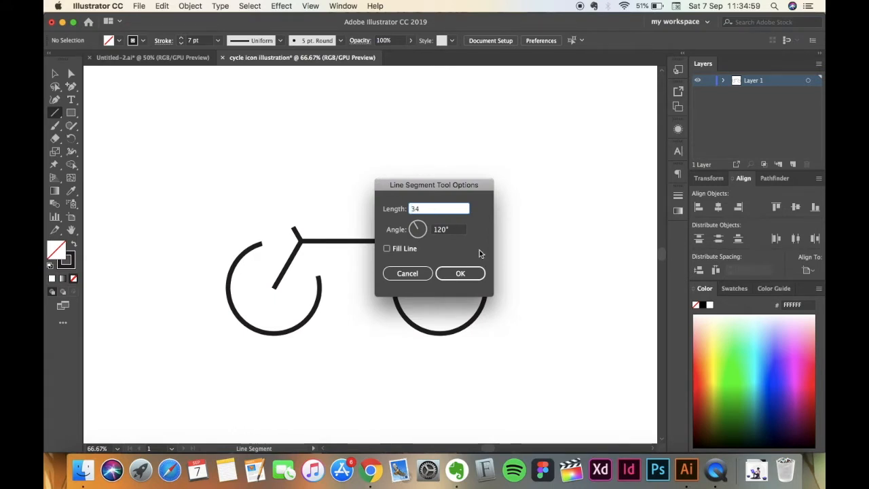
pyautogui.click(447, 229)
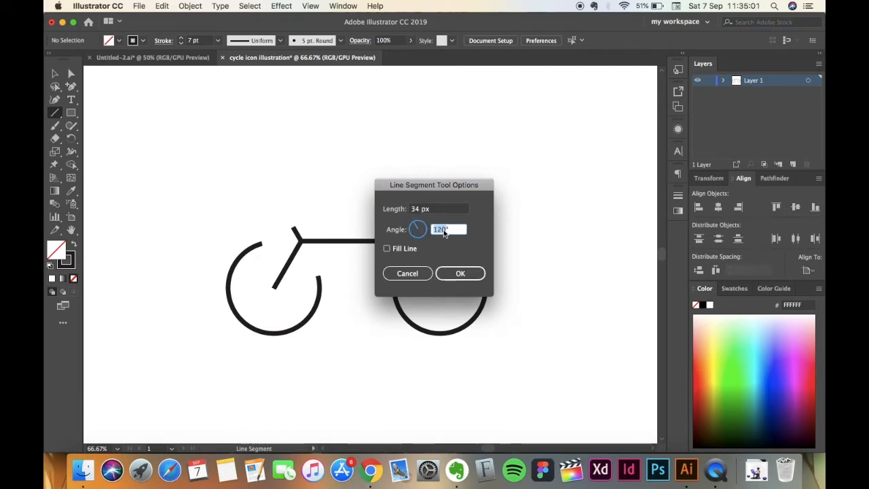
pyautogui.click(459, 273)
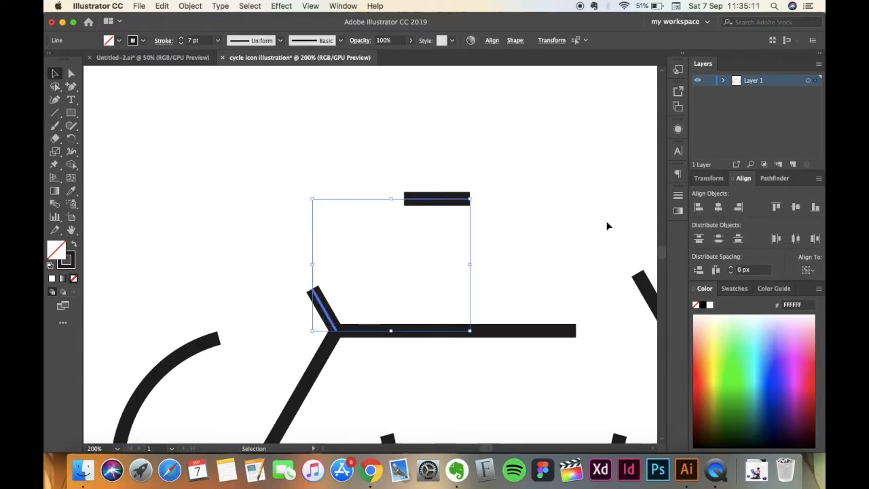
pyautogui.click(717, 207)
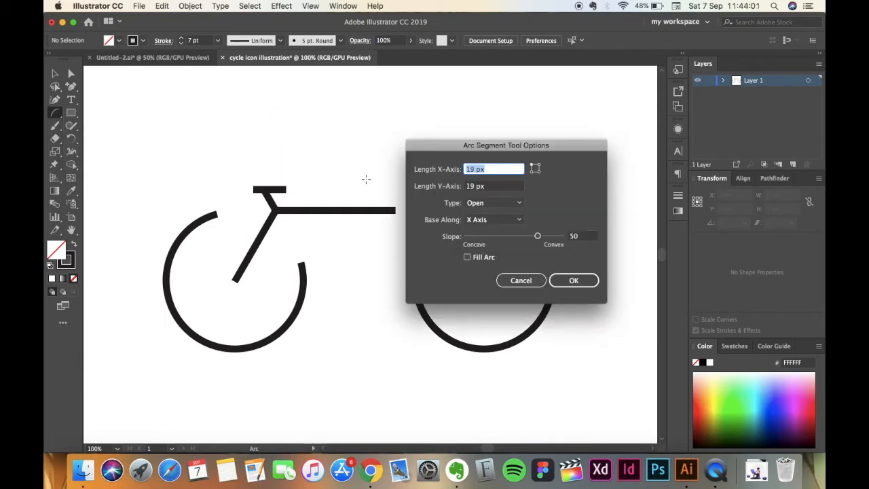
pyautogui.moveTo(451, 185)
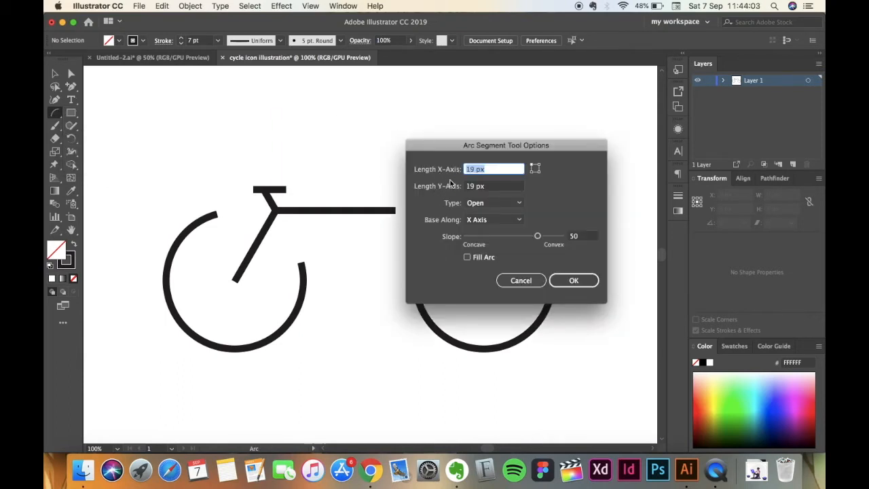
pyautogui.moveTo(474, 196)
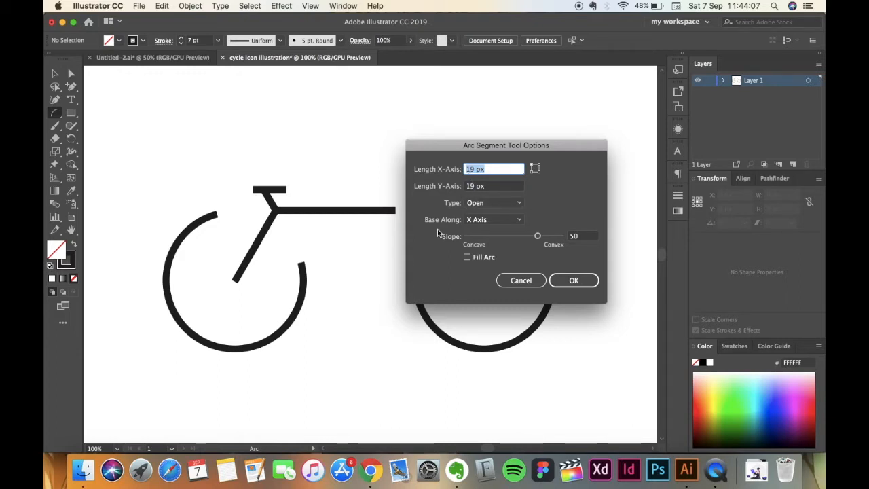
pyautogui.moveTo(447, 250)
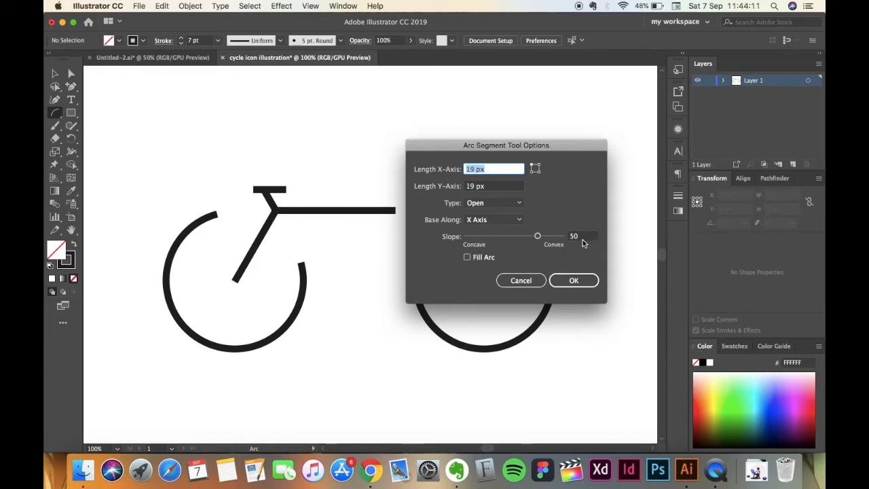
# - Create a 19 × 19 px open arc with slope 50 near the front end of the top bar
pyautogui.click(573, 279)
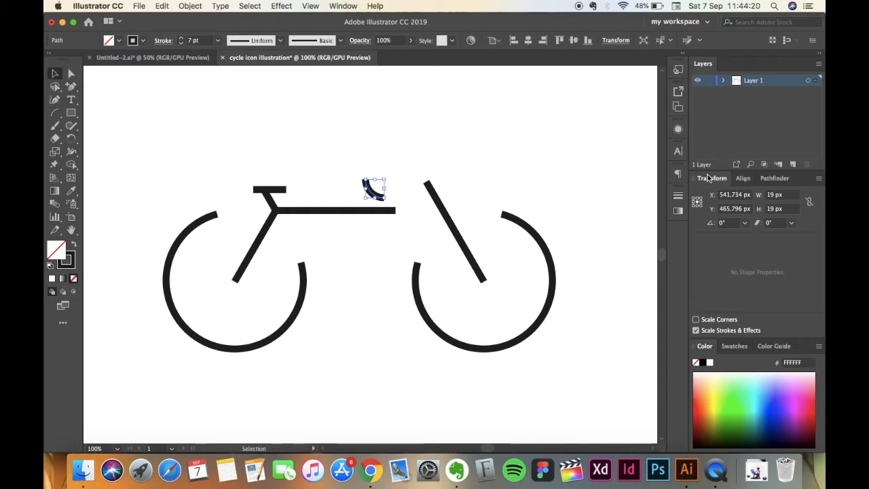
# - Rotate the arc to 210° and align it onto the top of the front fork as the handlebar
pyautogui.click(745, 223)
pyautogui.write('210')
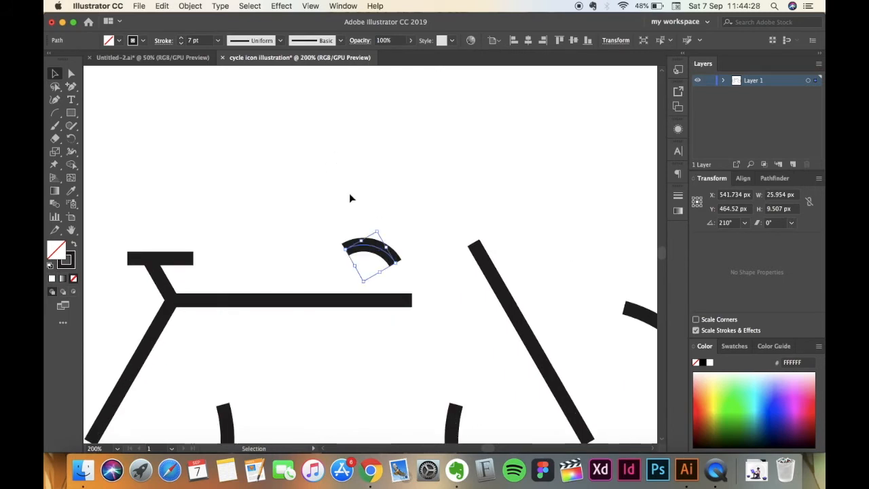
pyautogui.moveTo(340, 205); pyautogui.dragTo(517, 277)
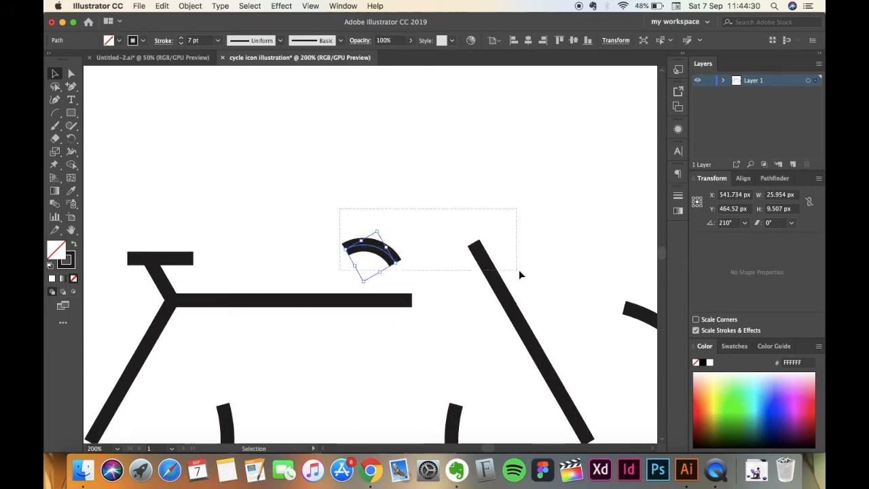
pyautogui.click(492, 269)
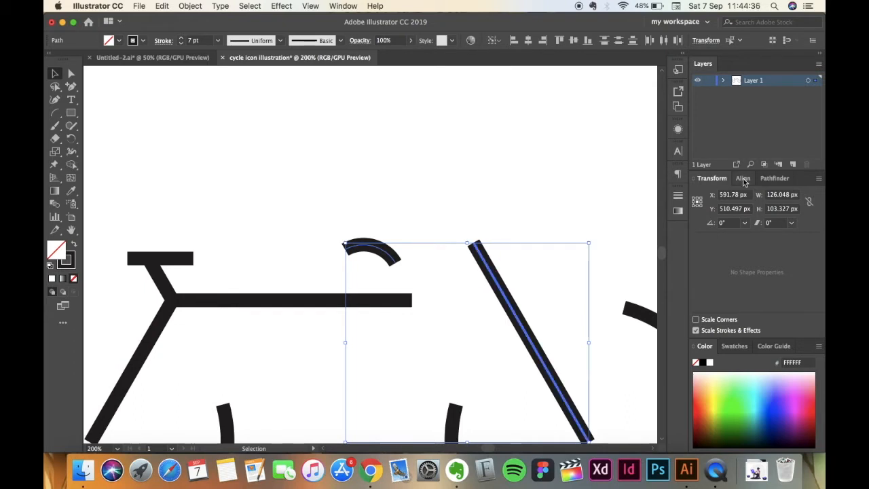
pyautogui.click(743, 178)
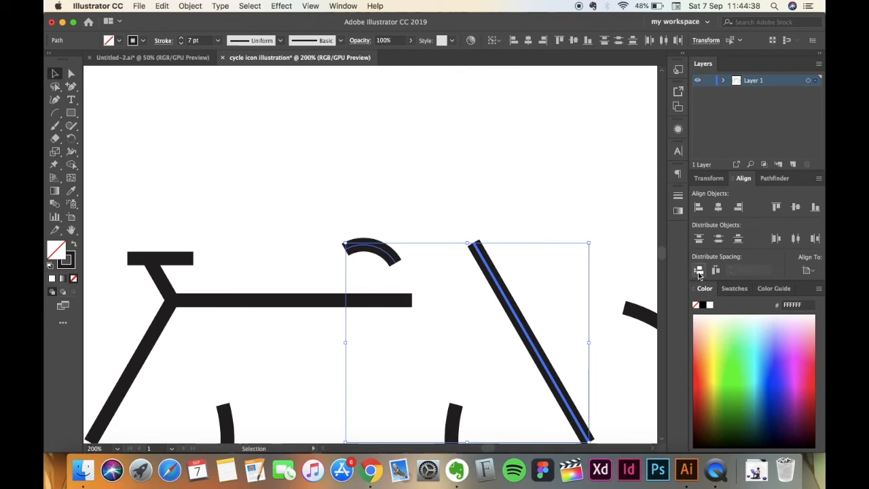
pyautogui.click(715, 270)
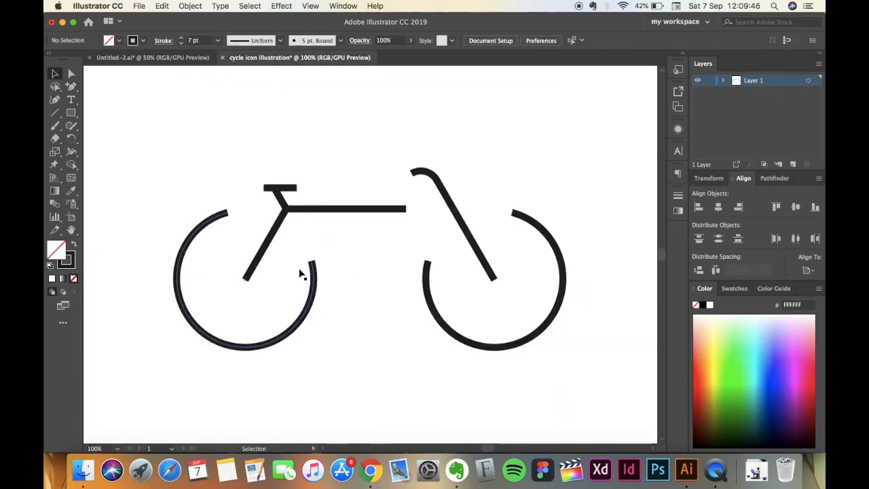
pyautogui.moveTo(55, 114)
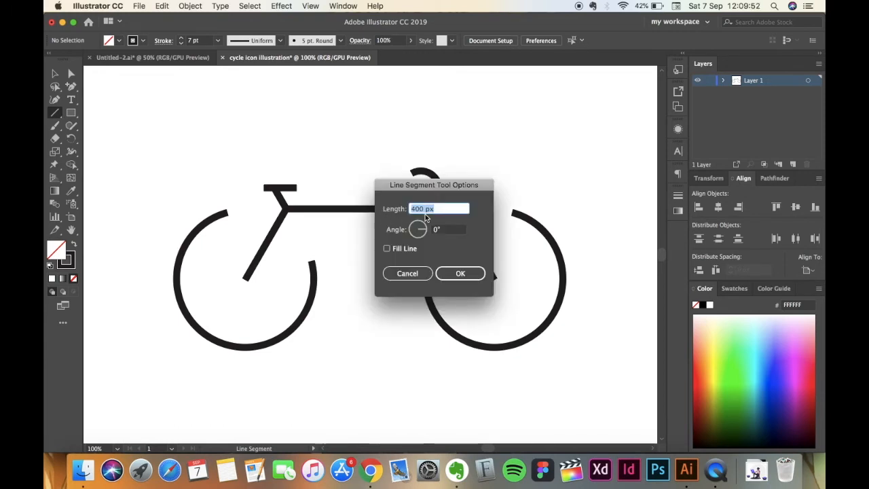
# - Create a 400 px line at 0° and drag it left to run beneath both wheels as the ground
pyautogui.click(459, 273)
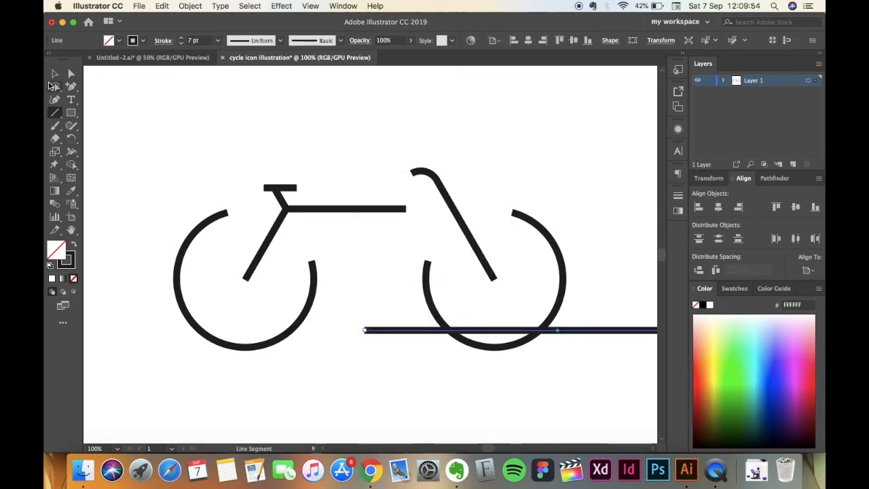
pyautogui.click(54, 73)
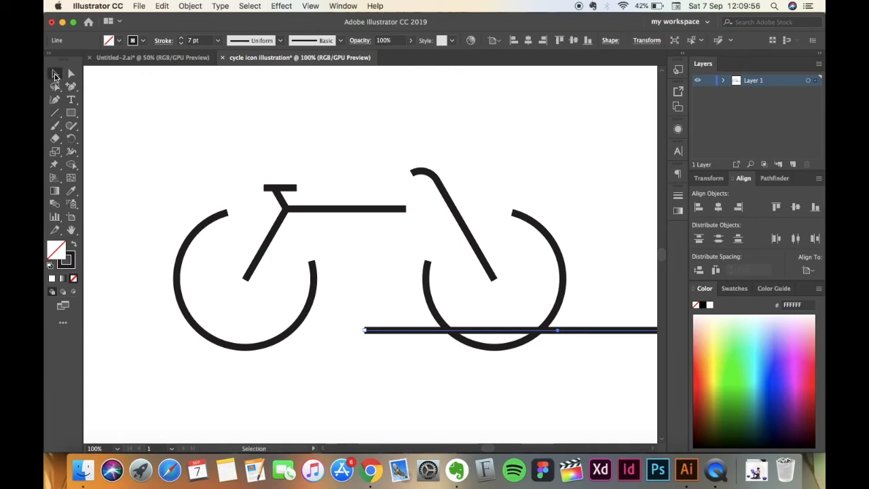
pyautogui.moveTo(557, 332); pyautogui.dragTo(437, 331)
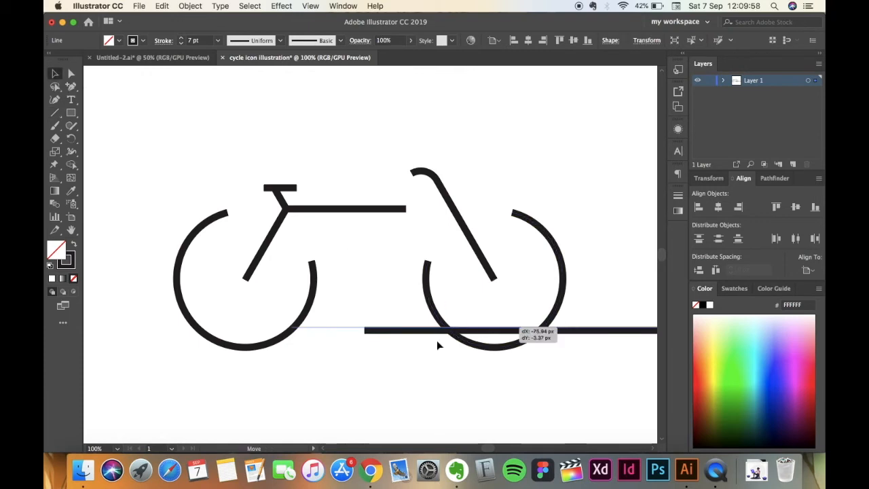